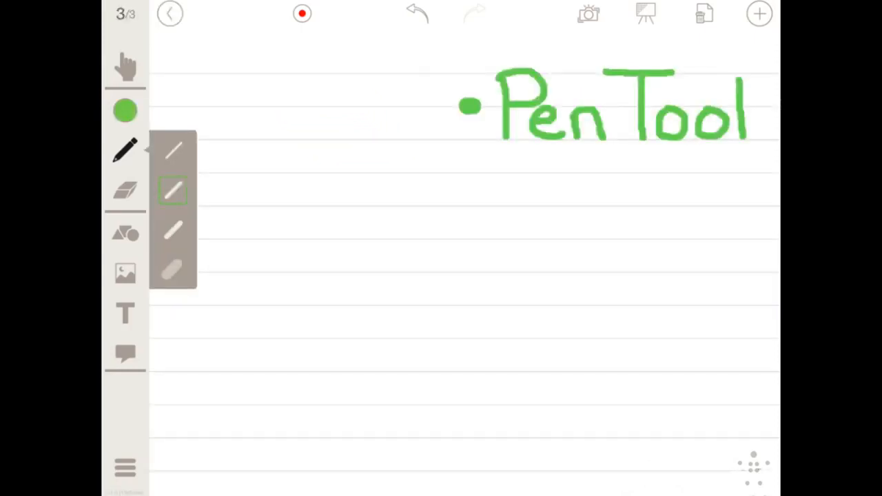
Step: Erase most of the blue handwritten word with the largest eraser, leaving the bullet and letter E
{"action": "left_click_drag", "start_coordinate": [397, 198], "coordinate": [259, 201]}
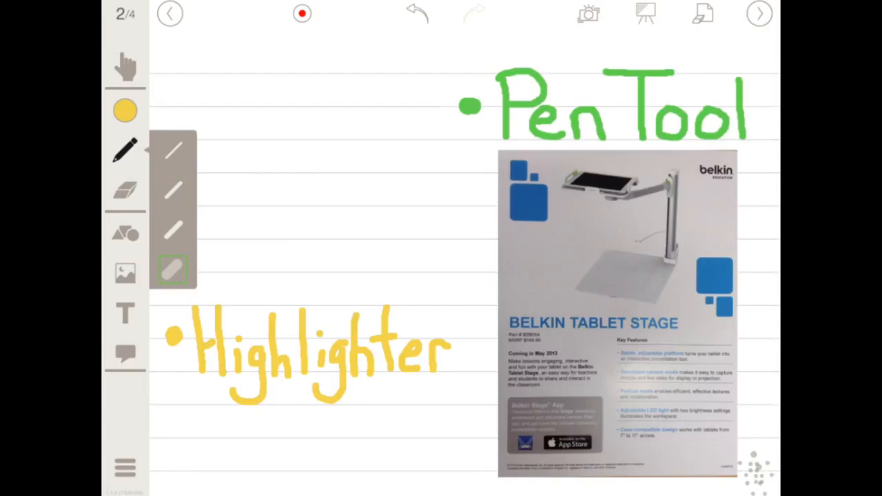
{"action": "left_click_drag", "start_coordinate": [510, 323], "coordinate": [599, 323]}
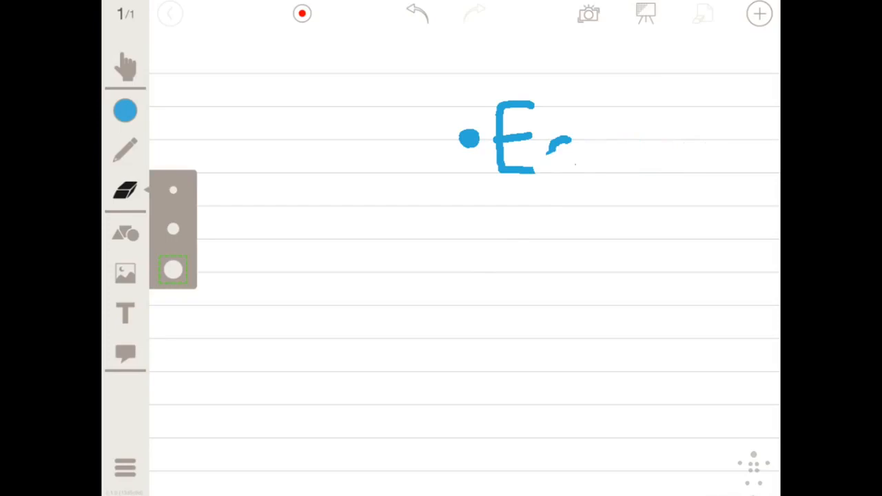
Step: Place a yellow star, orange square and green circle on the Blackboard canvas, nudging the square left
{"action": "left_click_drag", "start_coordinate": [472, 262], "coordinate": [697, 49]}
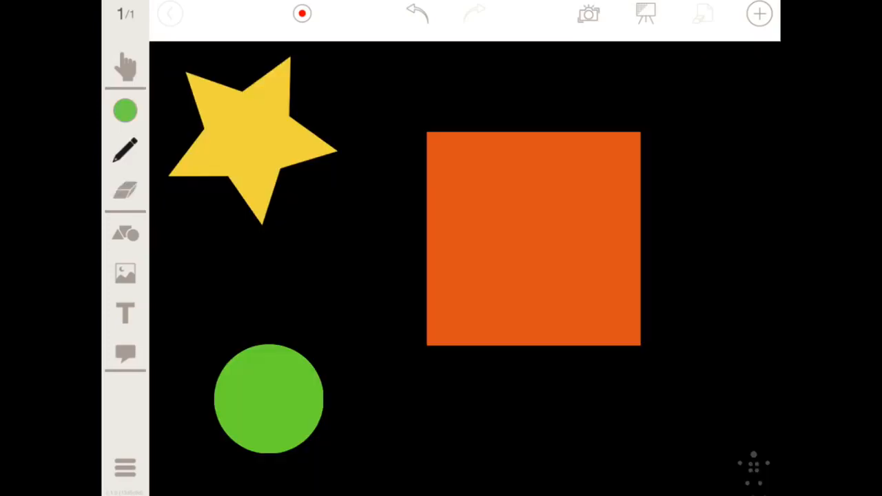
{"action": "left_click_drag", "start_coordinate": [534, 237], "coordinate": [523, 241]}
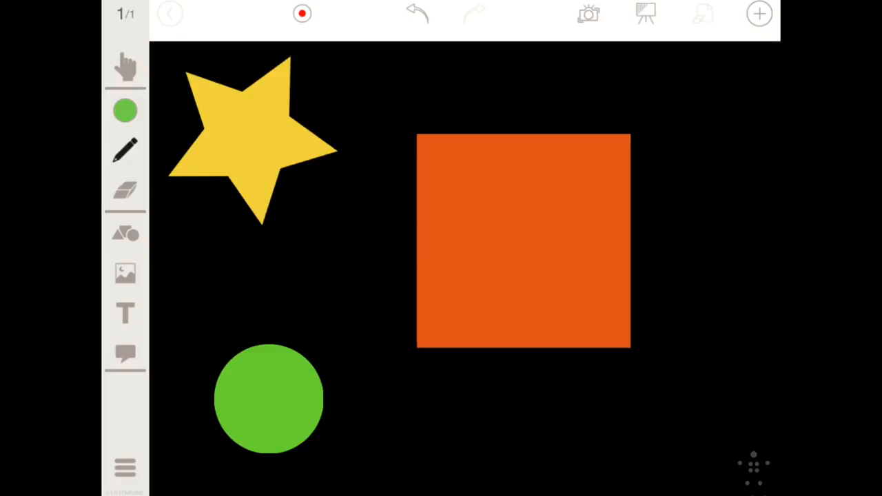
{"action": "left_click_drag", "start_coordinate": [524, 241], "coordinate": [540, 224]}
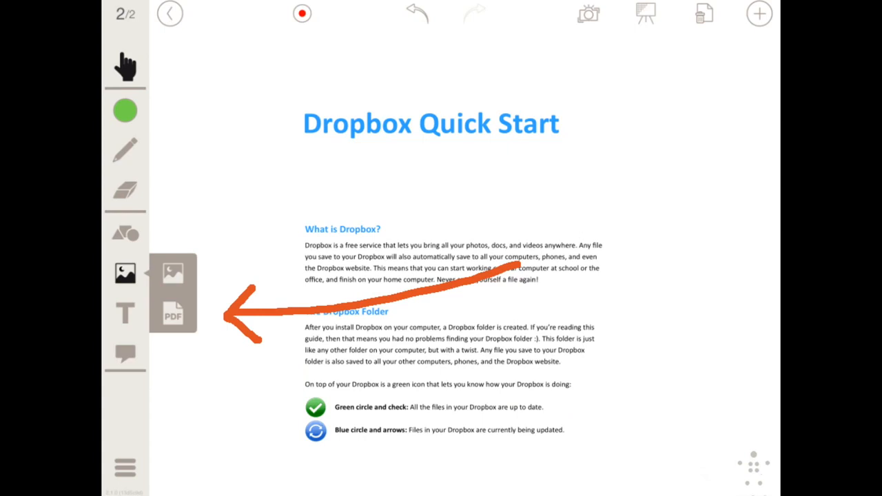
Step: Show the imported Dropbox Quick Start PDF with a curved orange arrow drawn across it
{"action": "scroll", "scroll_direction": "down", "scroll_amount": 3}
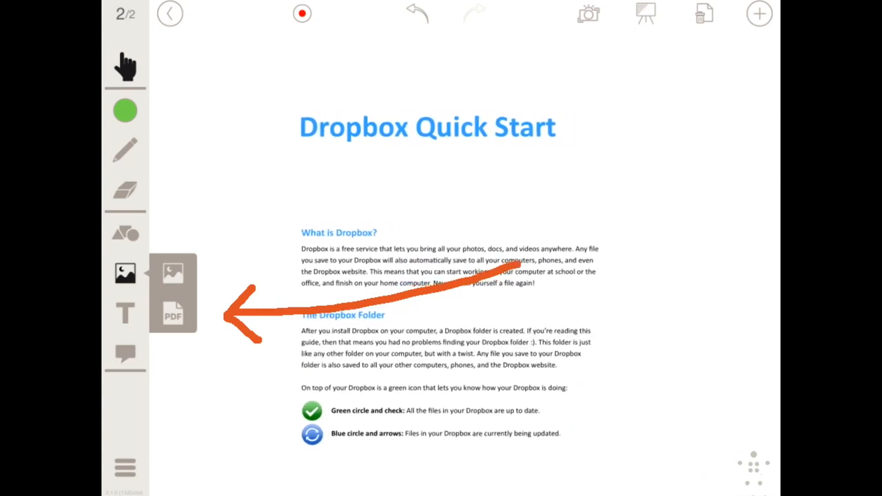
{"action": "left_click", "coordinate": [169, 14]}
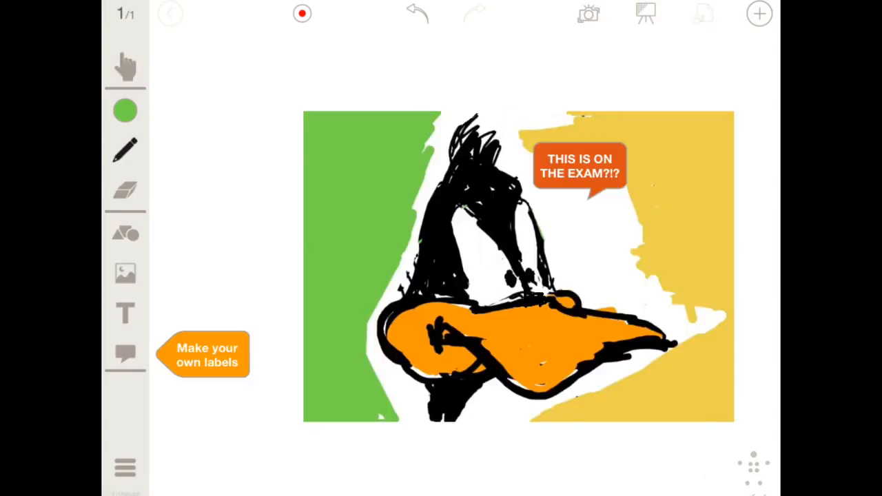
Step: Drag the orange 'THIS IS ON THE EXAM?!?' label into position over the cartoon duck drawing
{"action": "left_click_drag", "start_coordinate": [579, 165], "coordinate": [565, 173]}
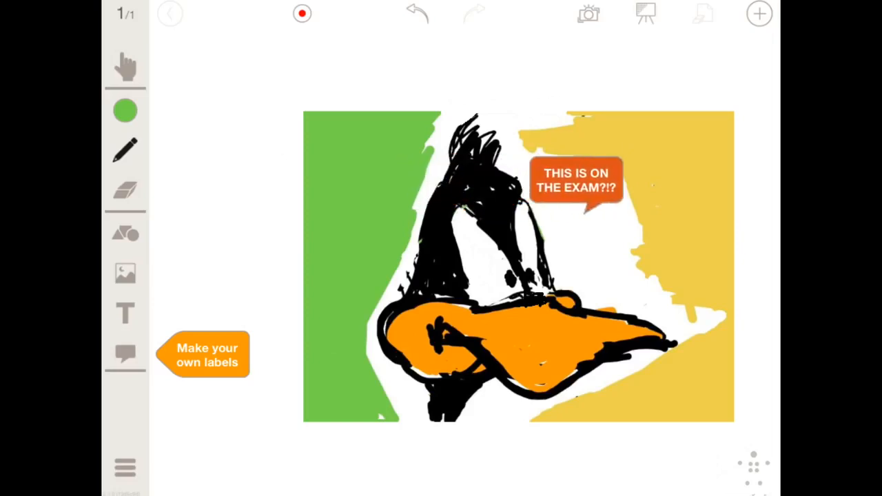
{"action": "left_click", "coordinate": [589, 14]}
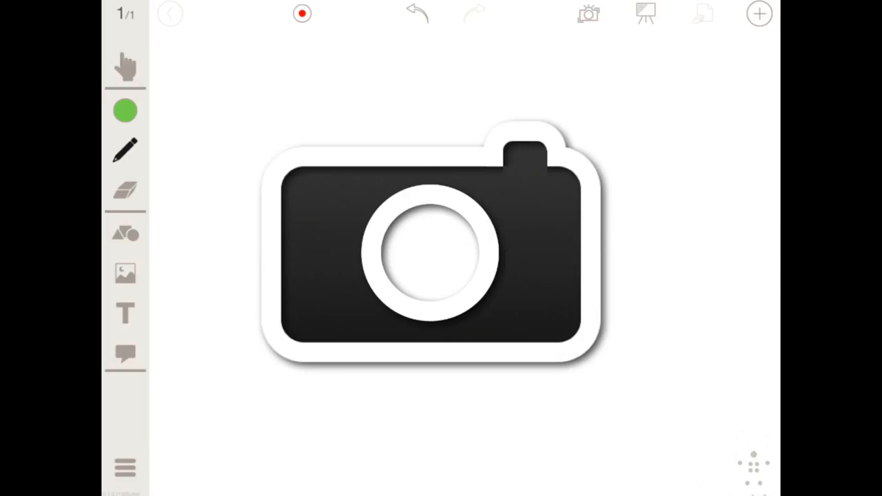
Step: Draw an orange arrow from the camera artwork up toward the Snapshot button
{"action": "left_click_drag", "start_coordinate": [432, 242], "coordinate": [594, 58]}
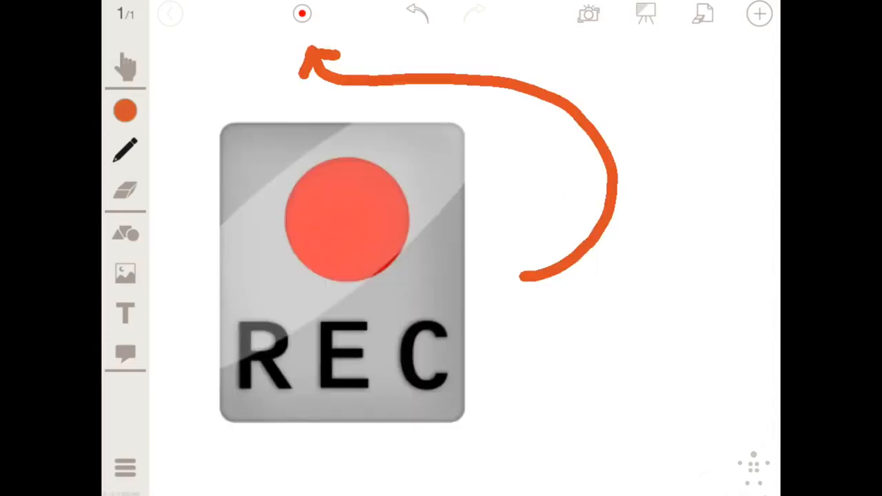
Step: Point out the red record button in the top toolbar above the REC picture
{"action": "left_click", "coordinate": [301, 14]}
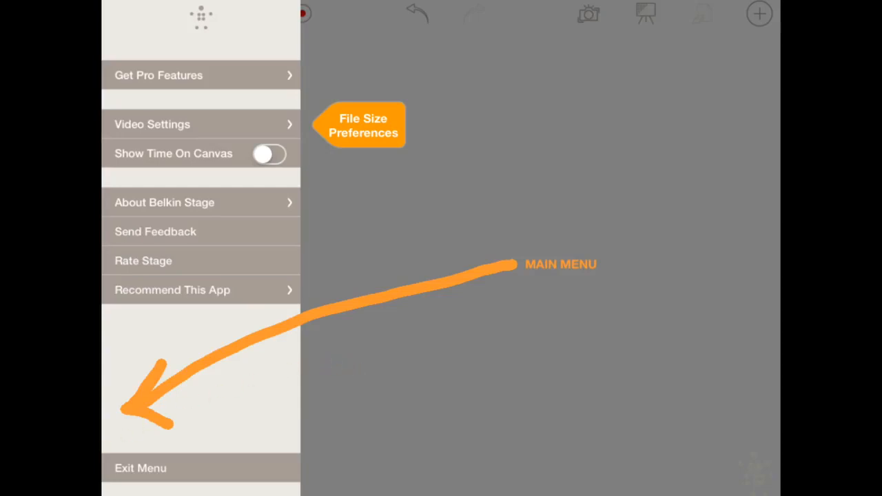
Step: Bring up the main menu with video settings, time display, about, feedback and rating
{"action": "left_click", "coordinate": [144, 339]}
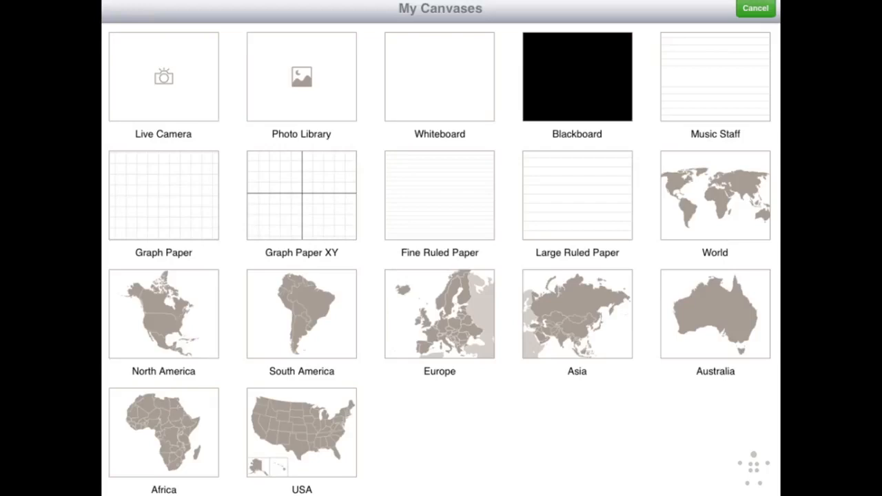
Step: Show the My Canvases gallery of whiteboard, blackboard, graph paper and world map backgrounds
{"action": "left_click", "coordinate": [443, 88]}
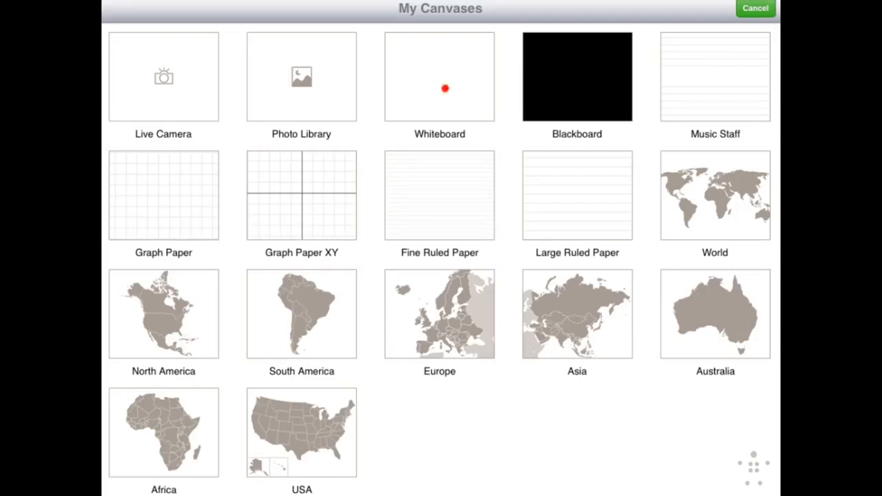
{"action": "mouse_move", "coordinate": [322, 259]}
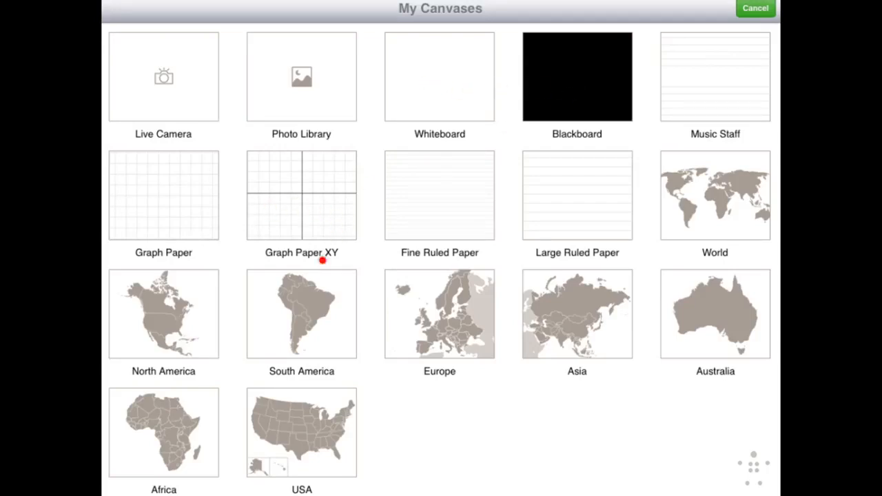